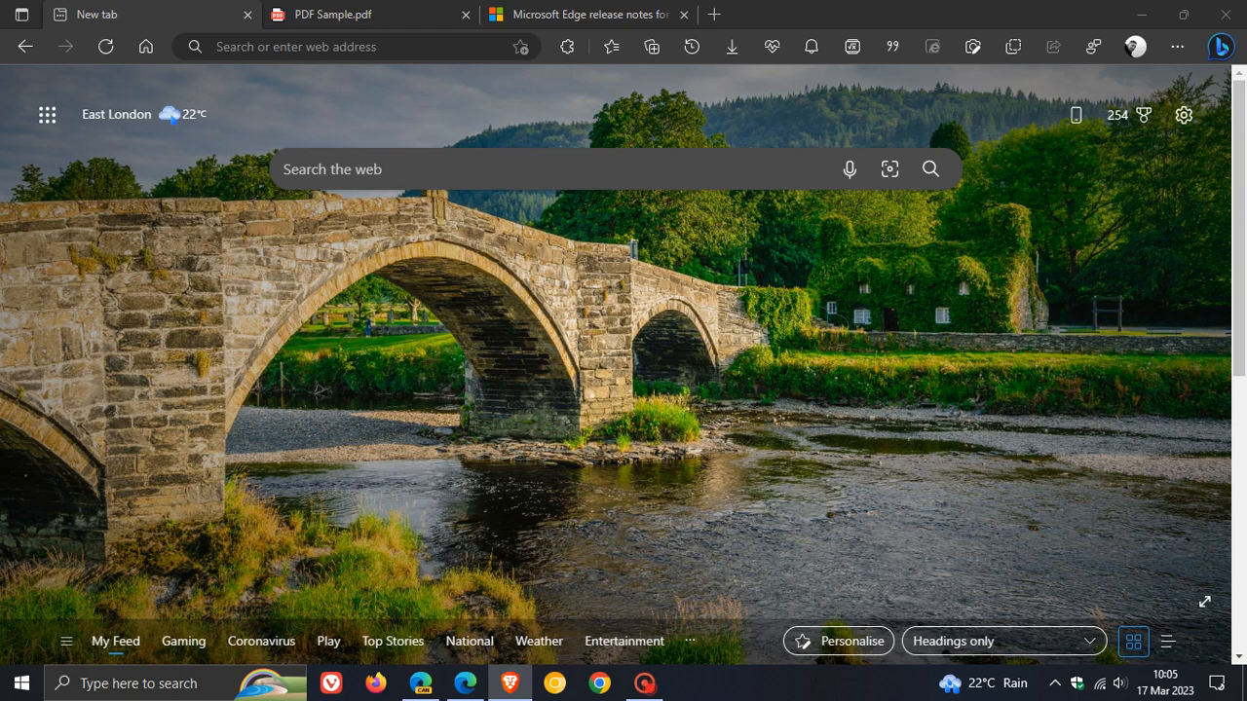
pyautogui.moveTo(730, 289)
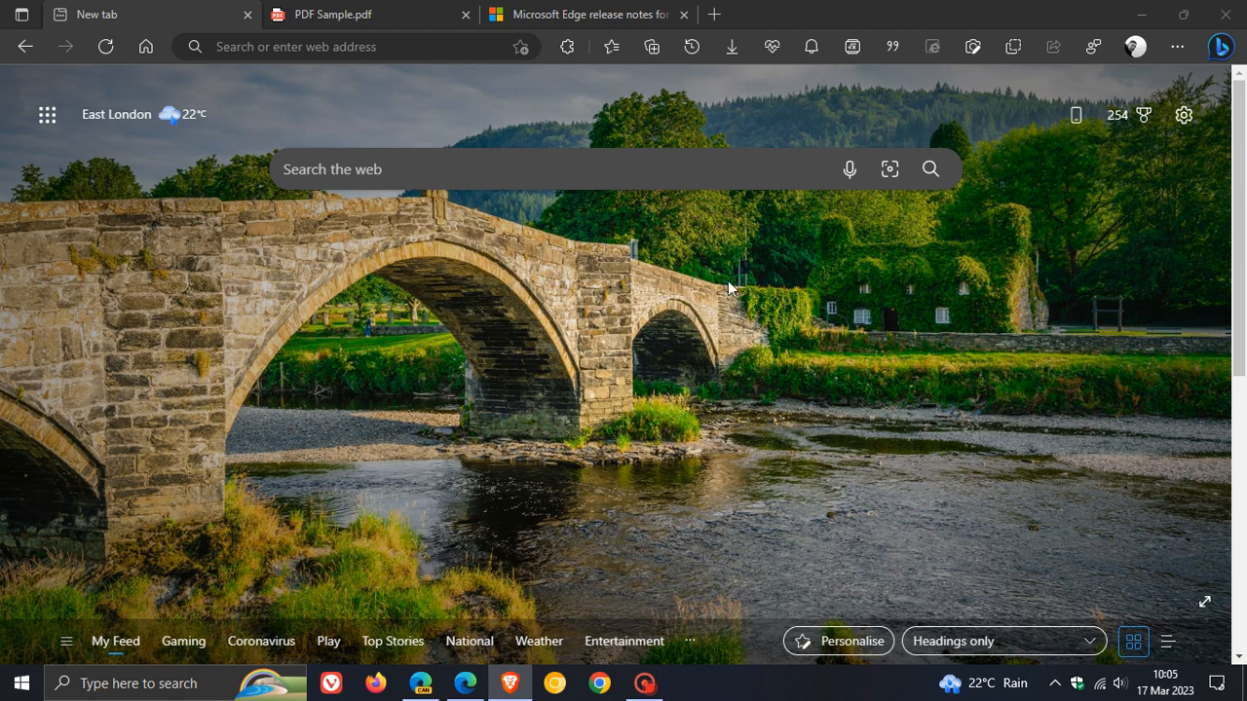
pyautogui.moveTo(857, 343)
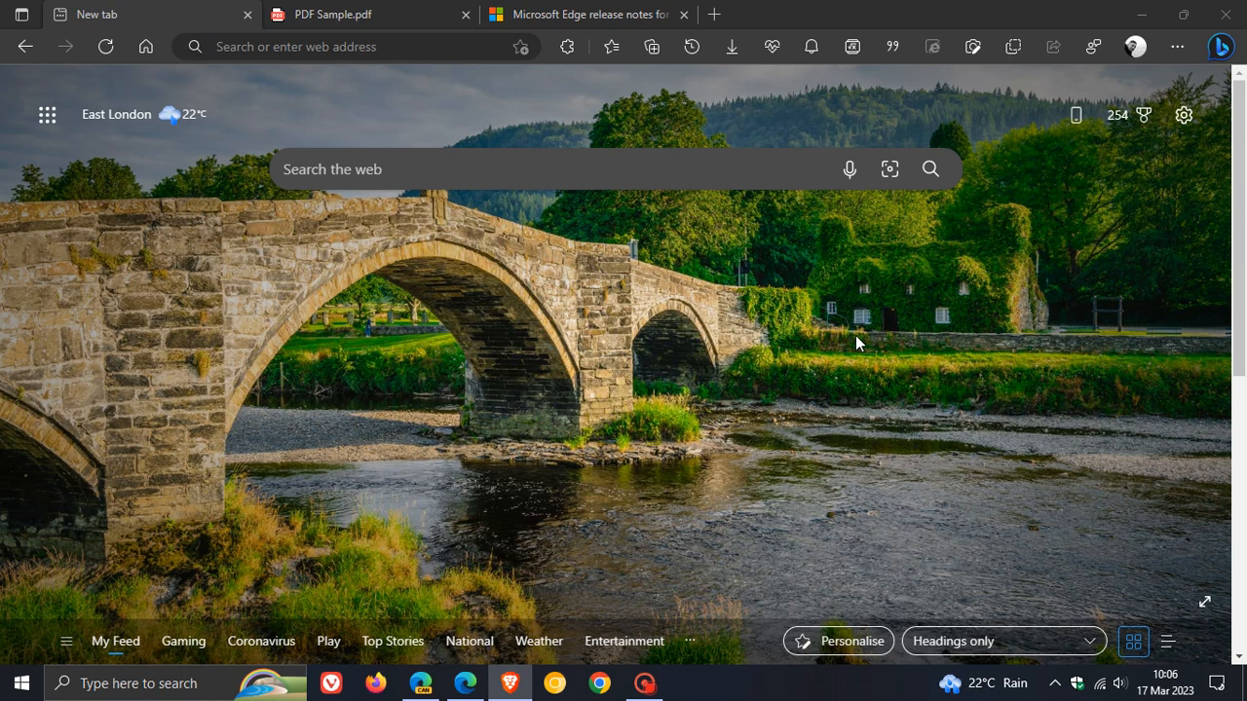
pyautogui.moveTo(938, 407)
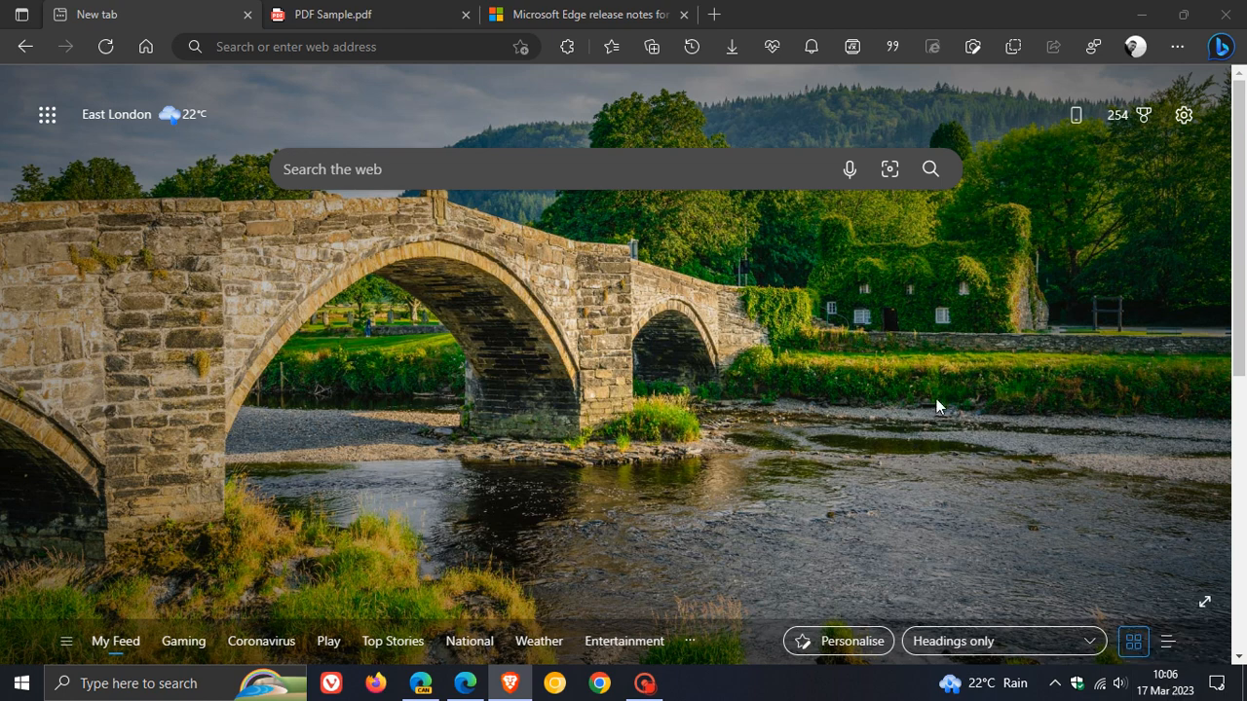
pyautogui.moveTo(768, 410)
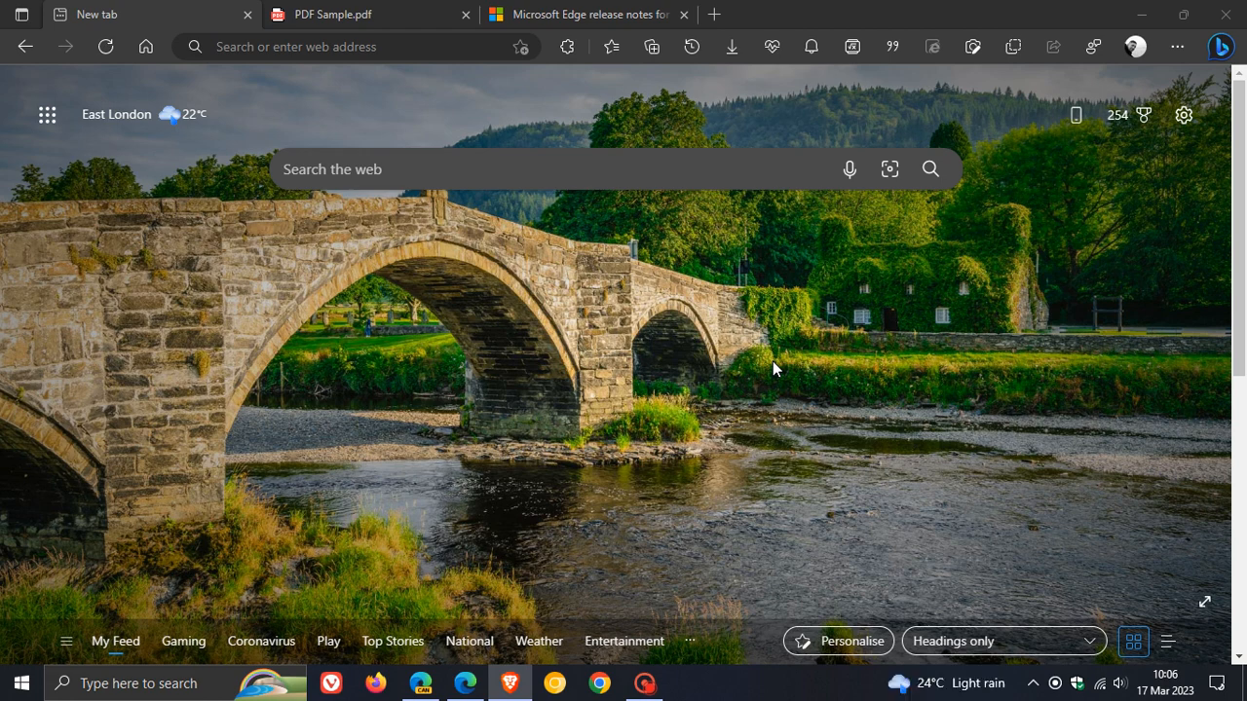
pyautogui.moveTo(604, 329)
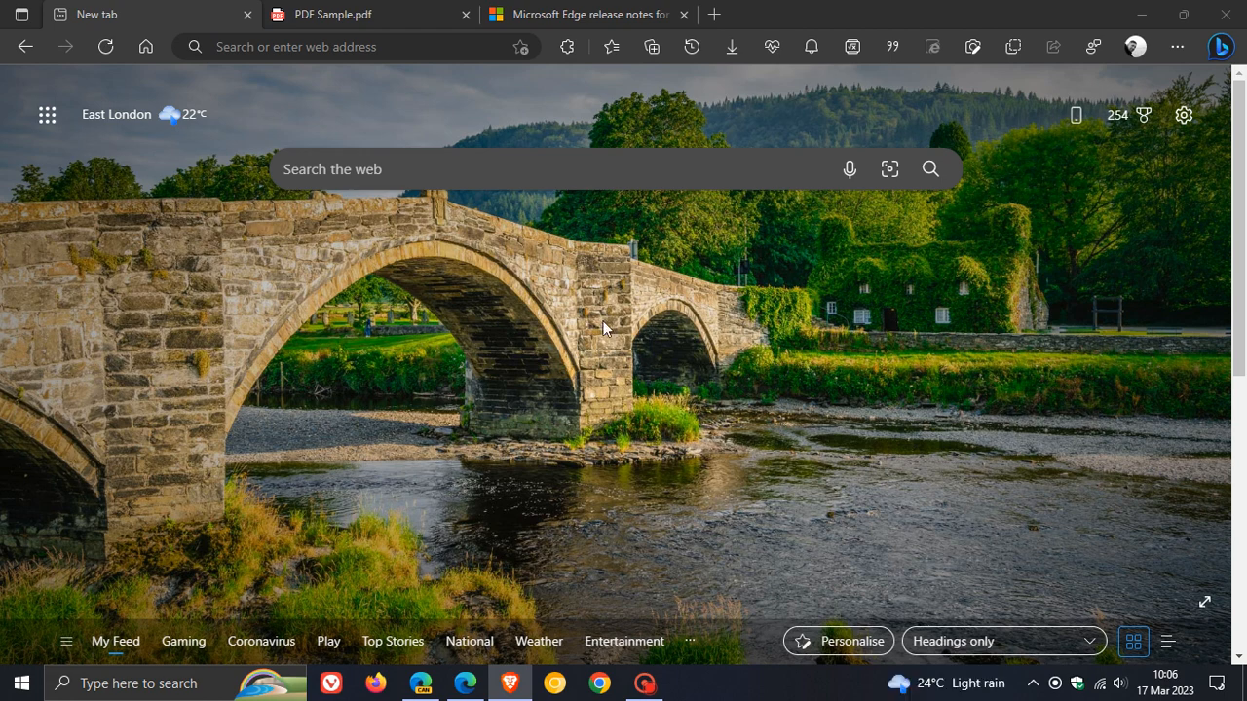
pyautogui.moveTo(832, 362)
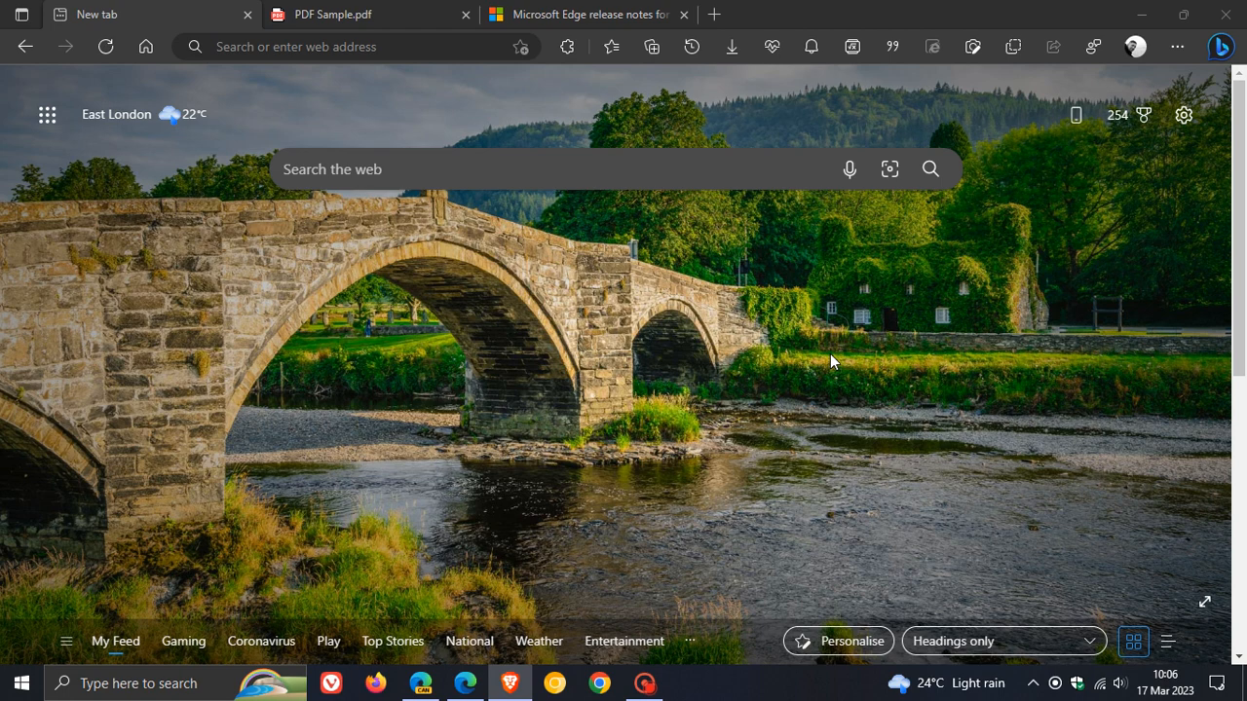
pyautogui.moveTo(1177, 46)
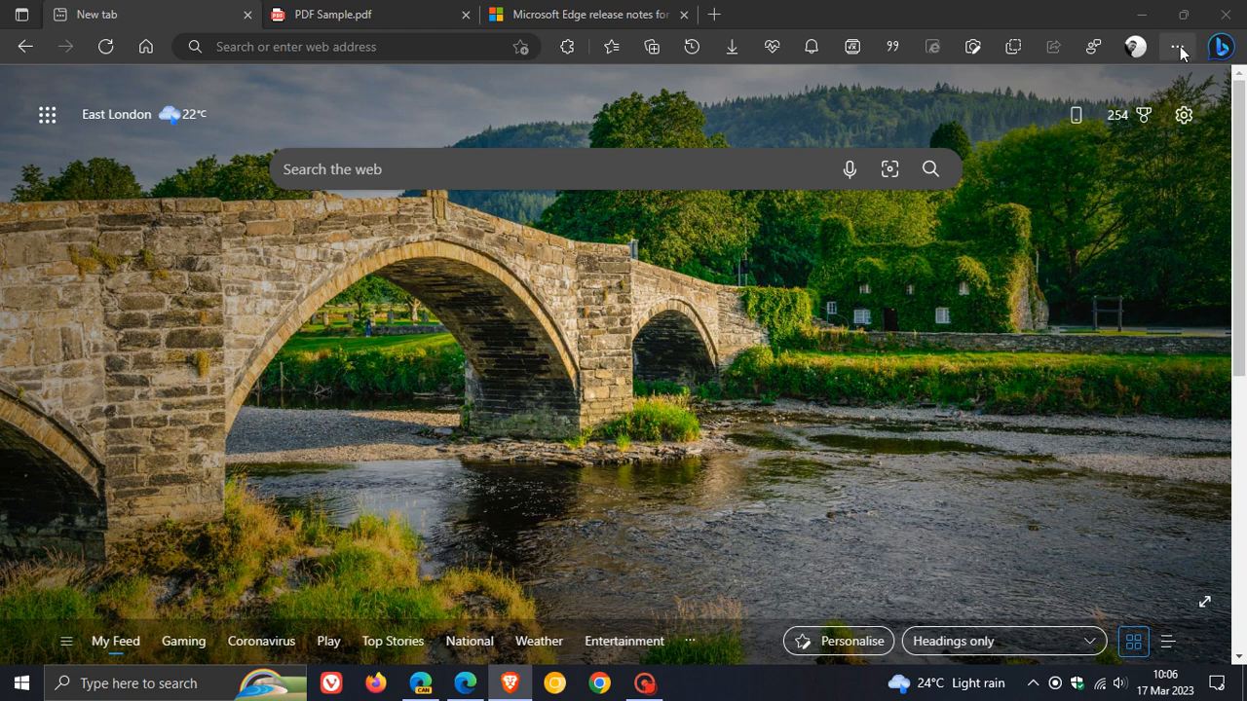
# Step: Open About Microsoft Edge to confirm version 111.0.1661.44 is up to date
pyautogui.click(1177, 46)
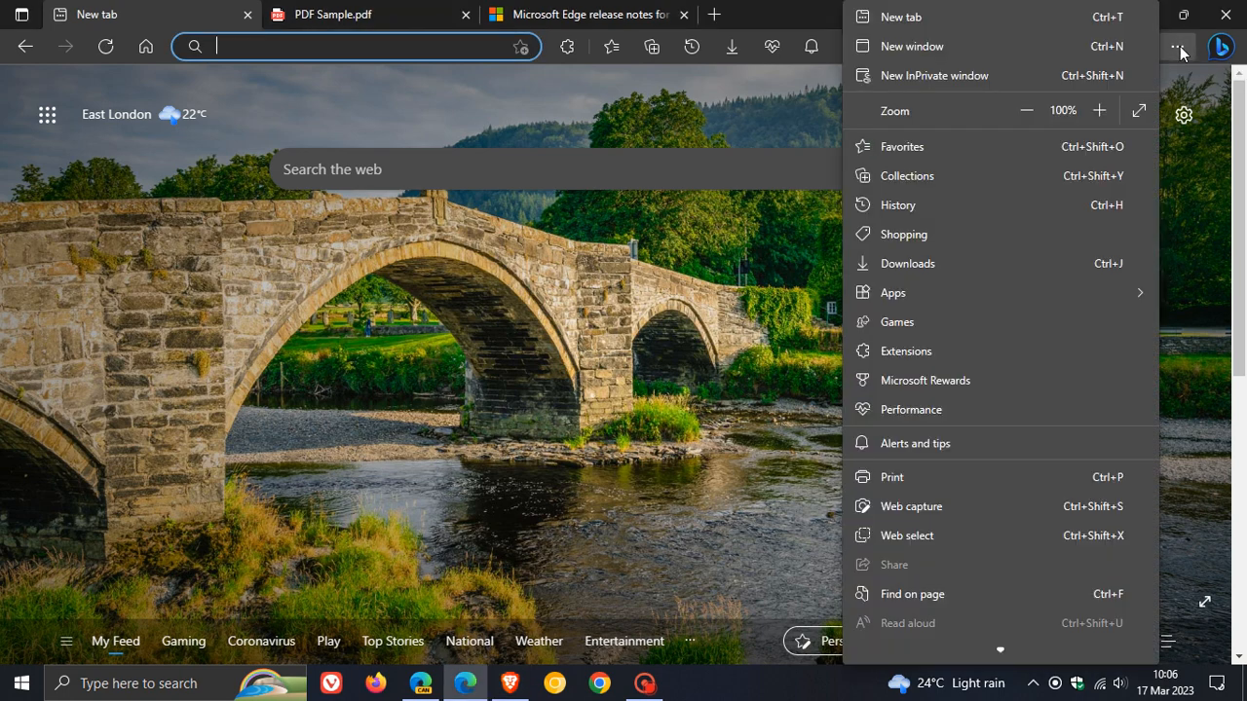
pyautogui.scroll(-3)
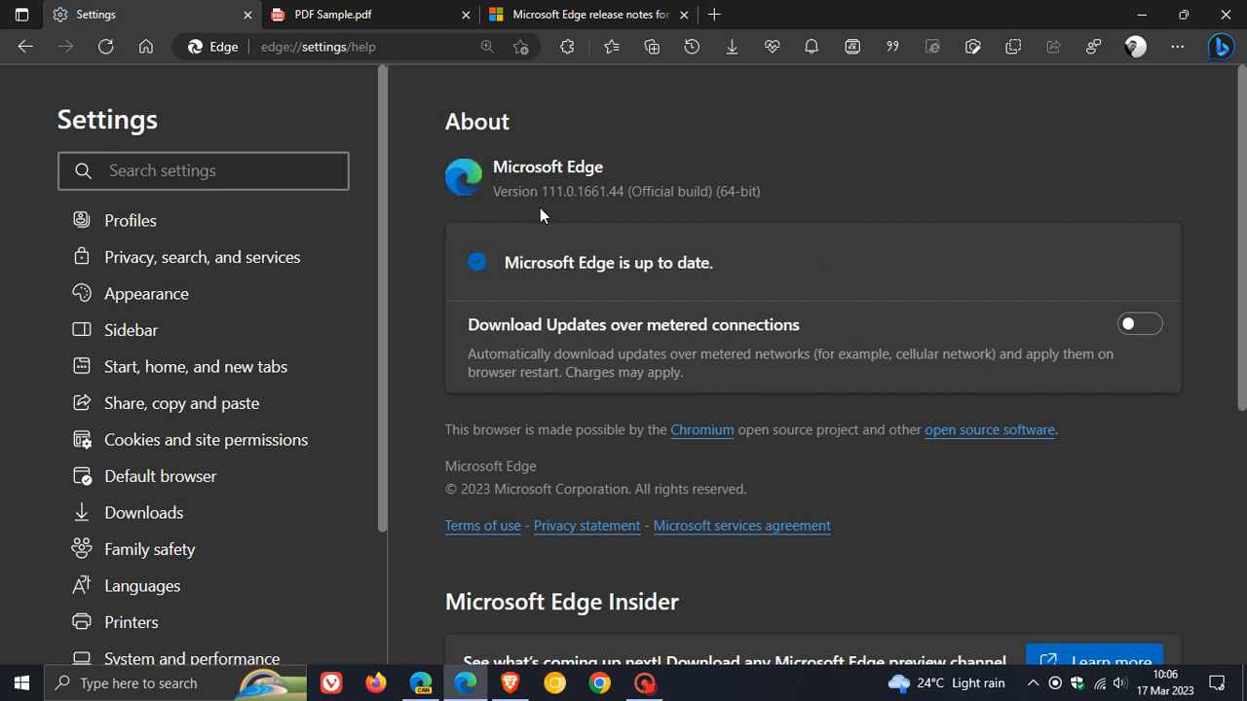
pyautogui.moveTo(589, 215)
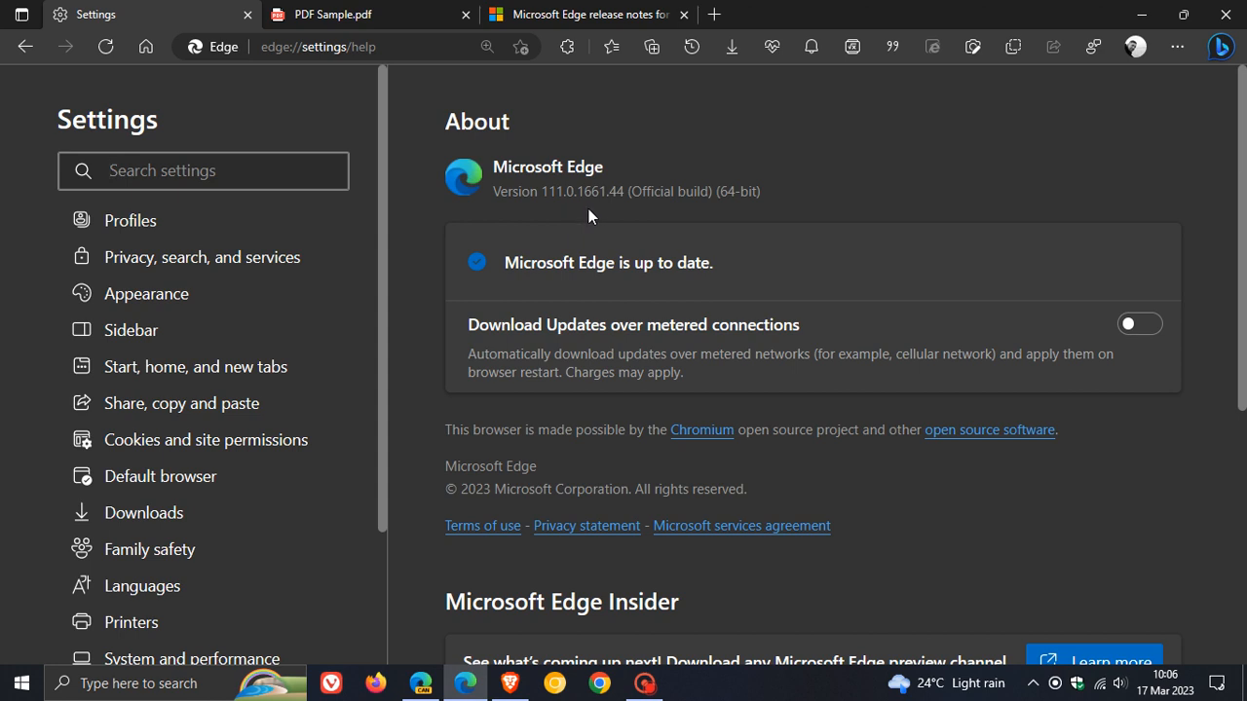
pyautogui.doubleClick(618, 191)
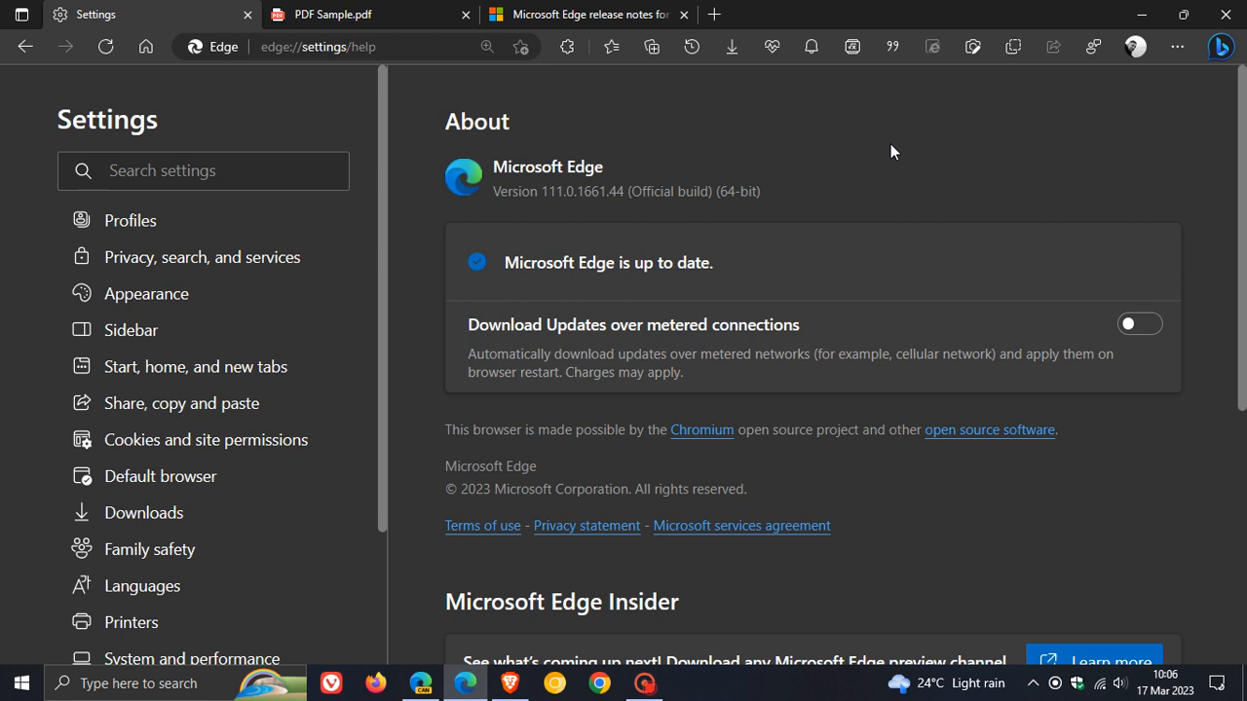
pyautogui.moveTo(953, 157)
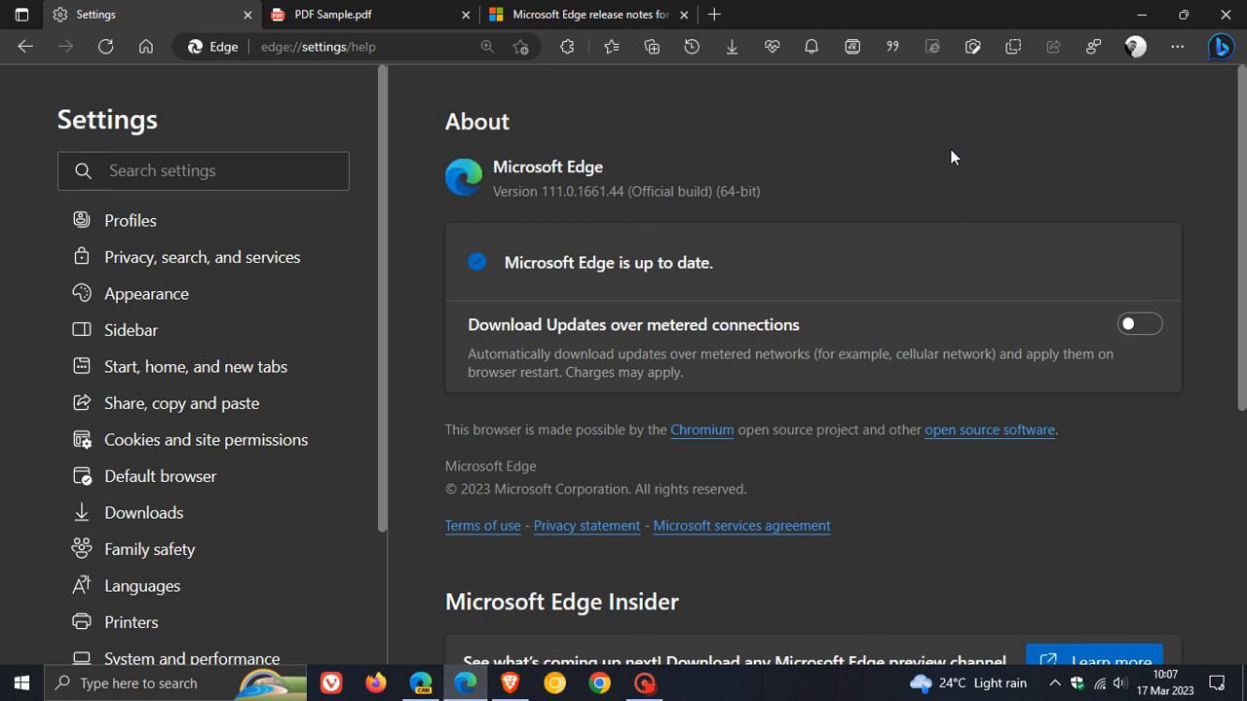
pyautogui.moveTo(877, 149)
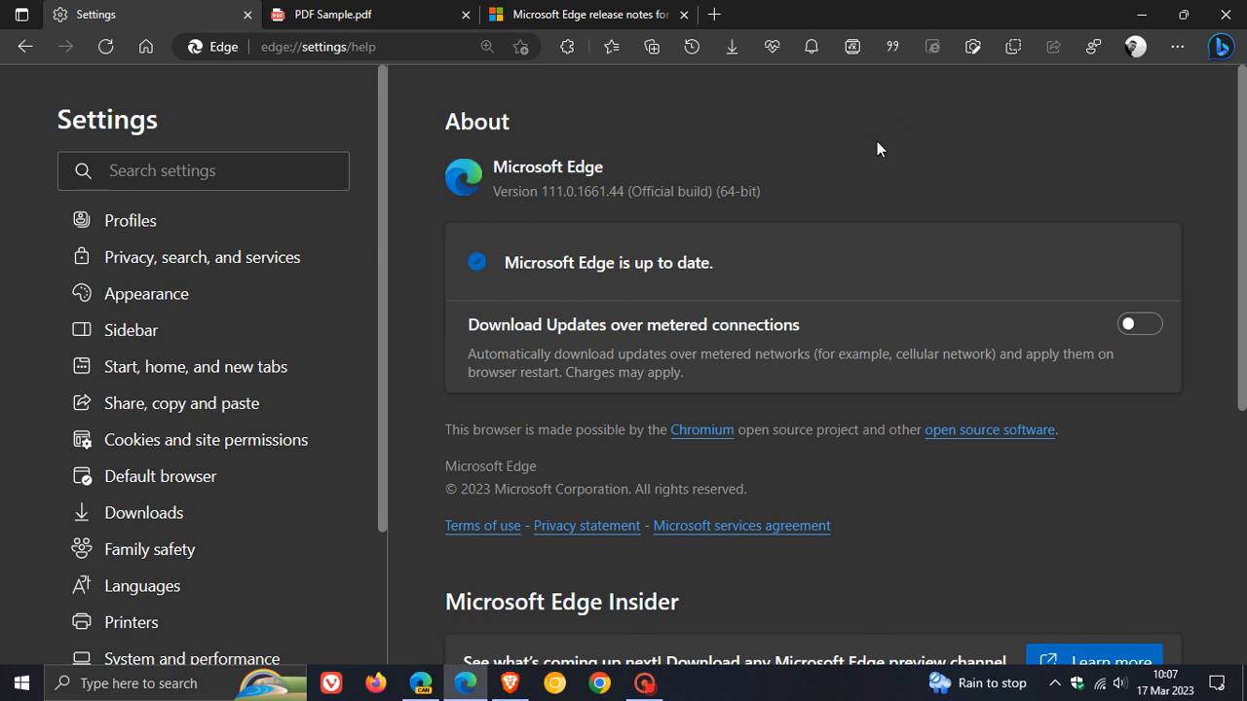
pyautogui.moveTo(894, 168)
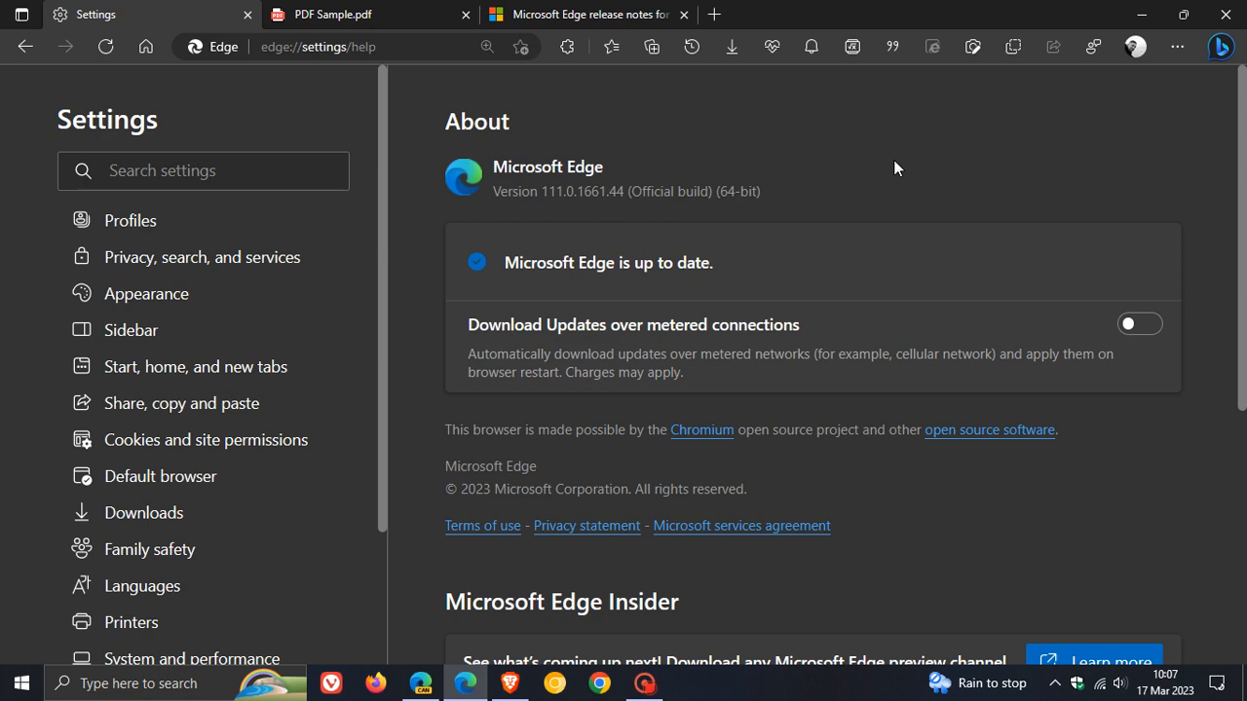
# Step: Switch to the release notes tab showing the Adobe Acrobat PDF reader policies
pyautogui.click(584, 14)
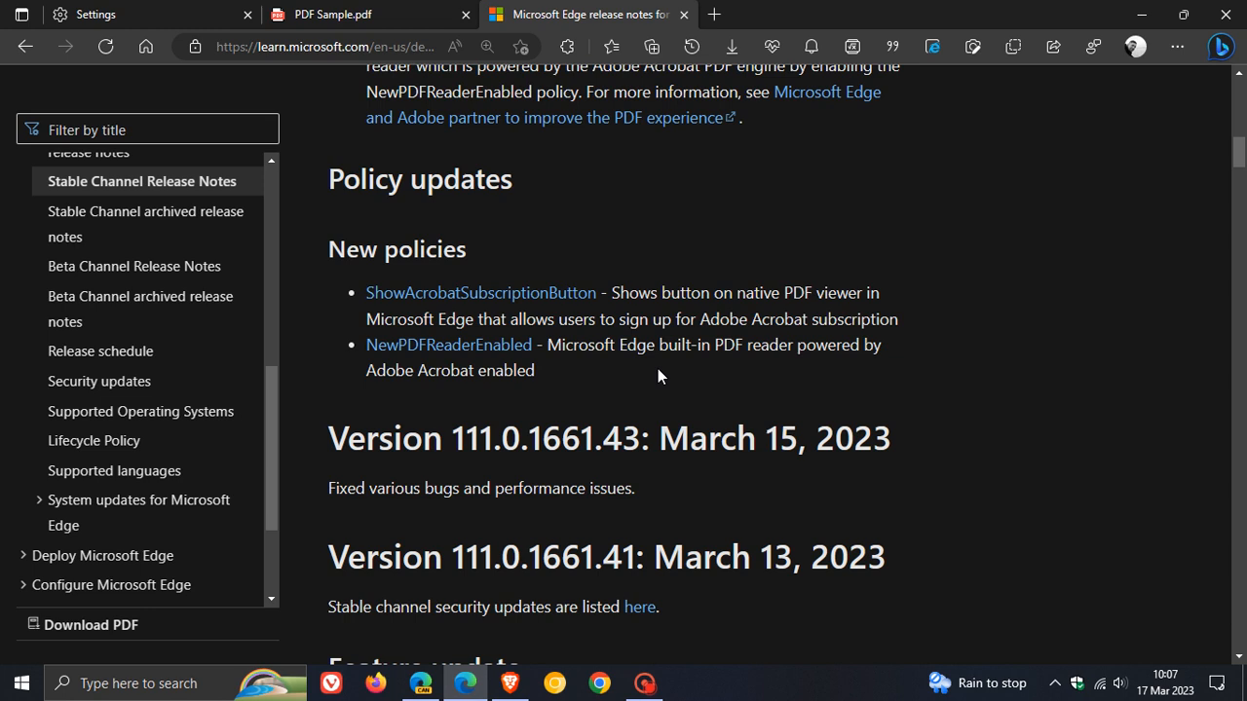
pyautogui.moveTo(570, 375)
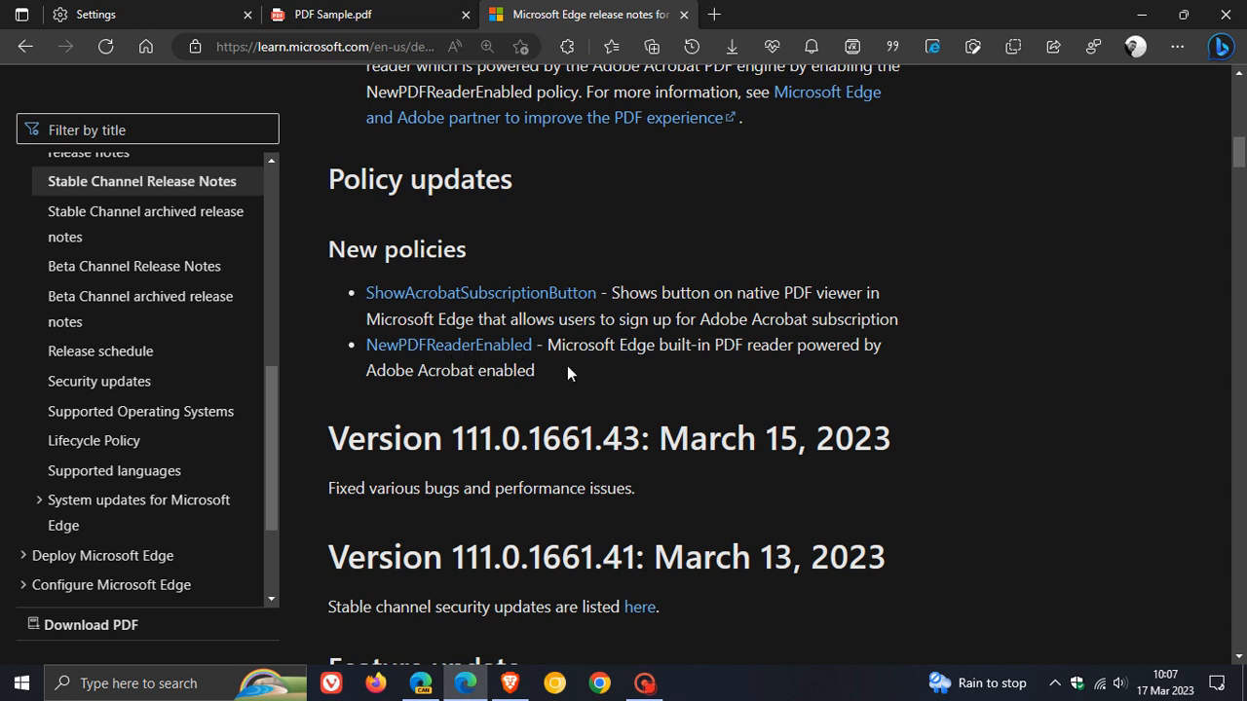
pyautogui.moveTo(868, 378)
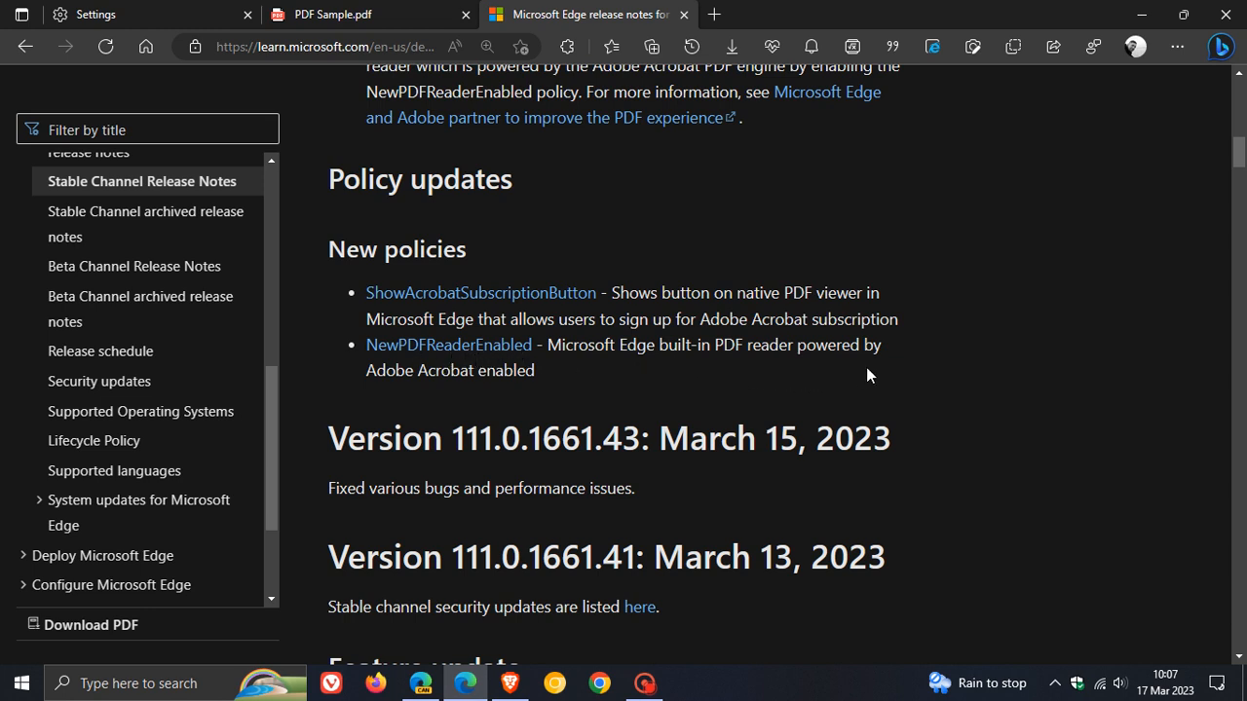
pyautogui.moveTo(586, 395)
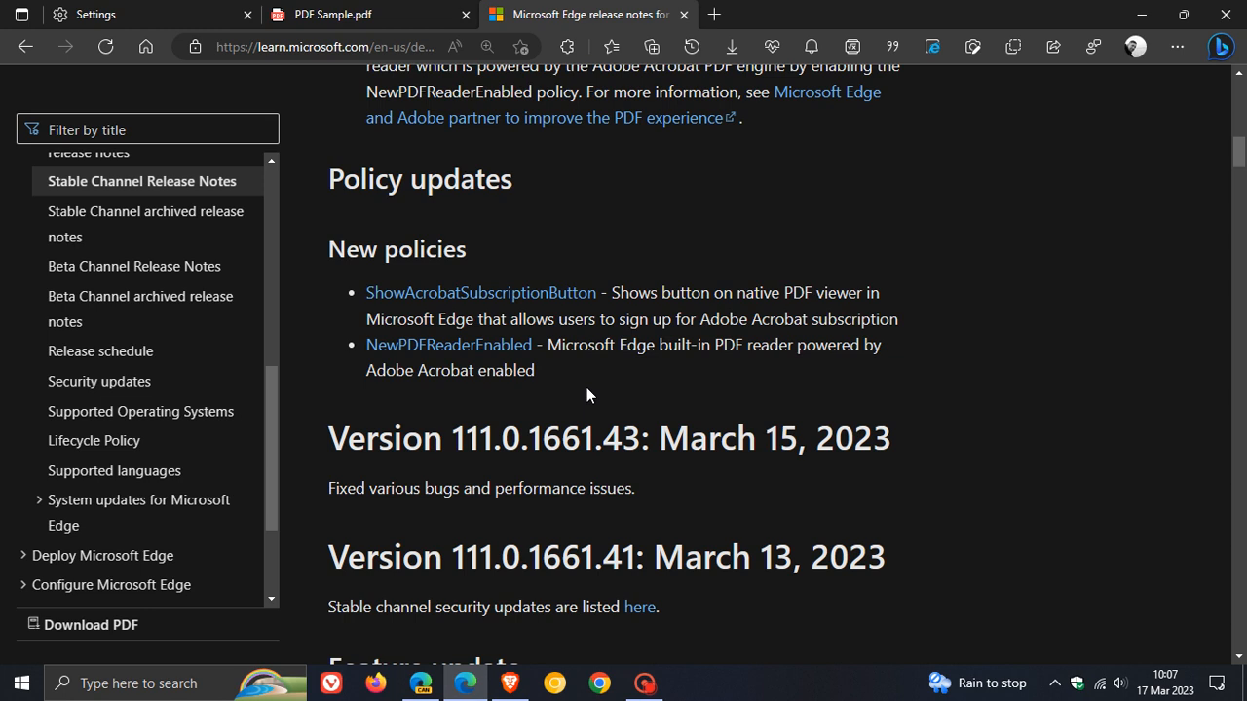
pyautogui.moveTo(696, 387)
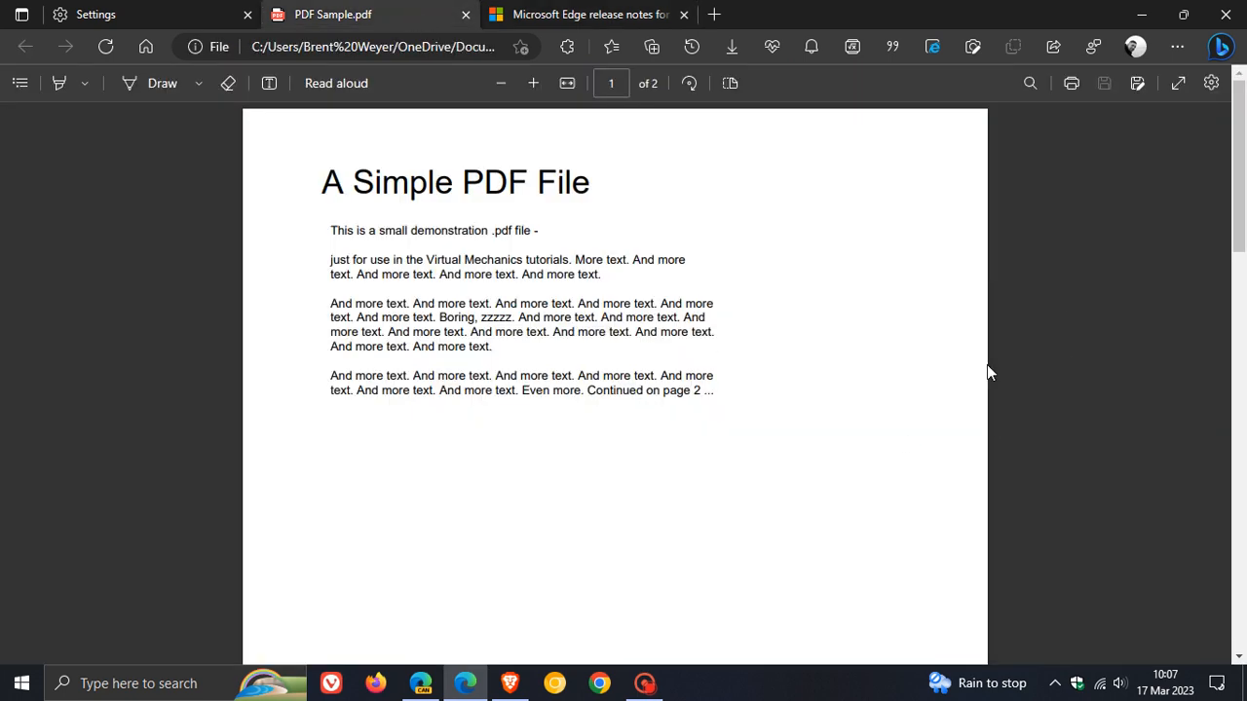
pyautogui.moveTo(1045, 315)
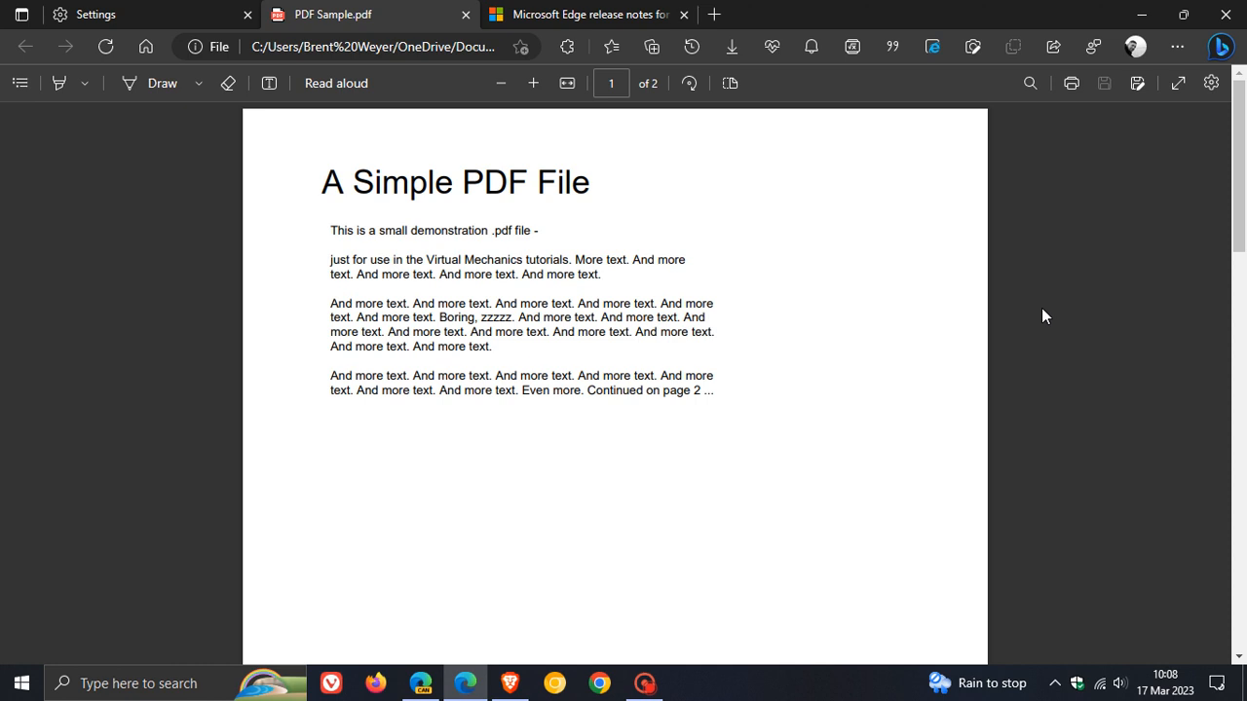
pyautogui.moveTo(1082, 353)
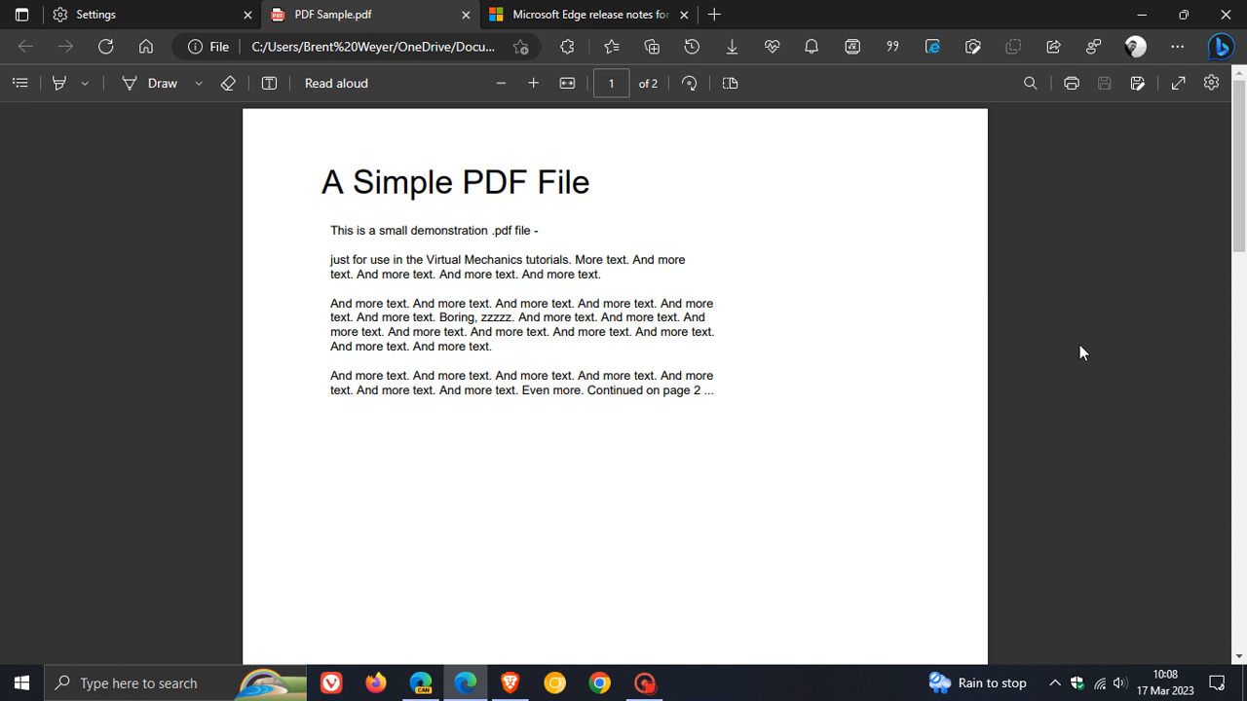
pyautogui.moveTo(1052, 334)
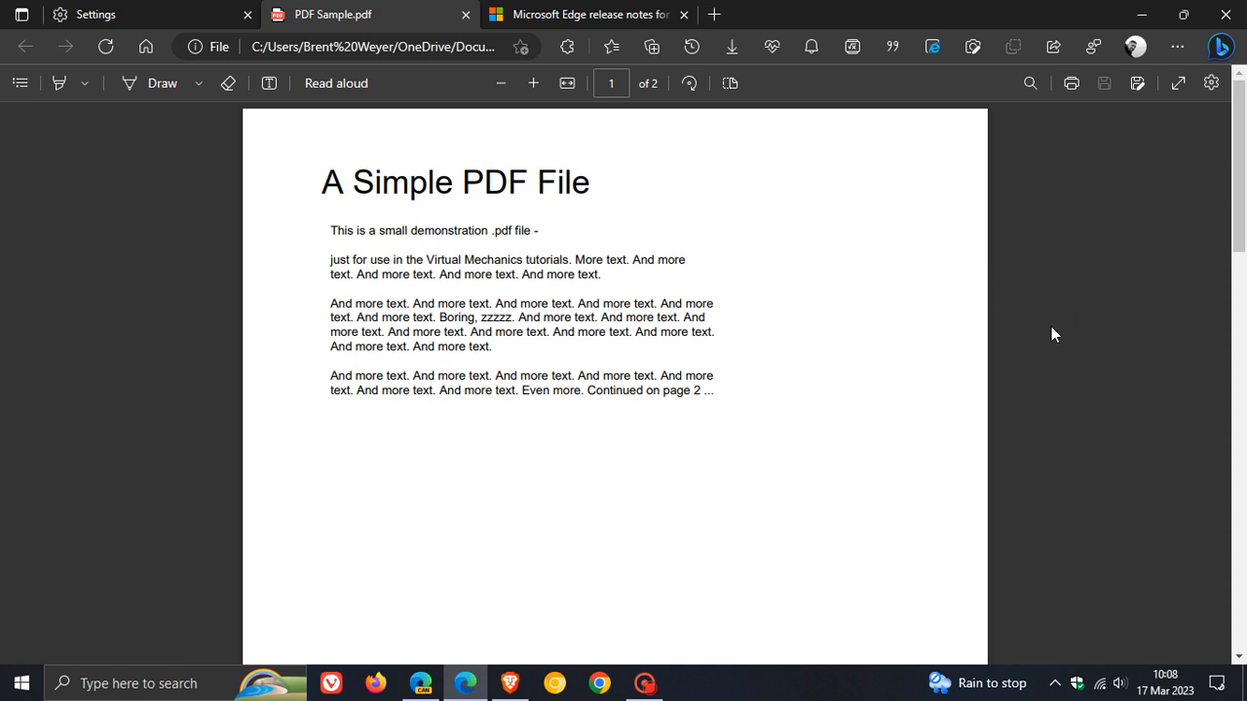
pyautogui.moveTo(1069, 387)
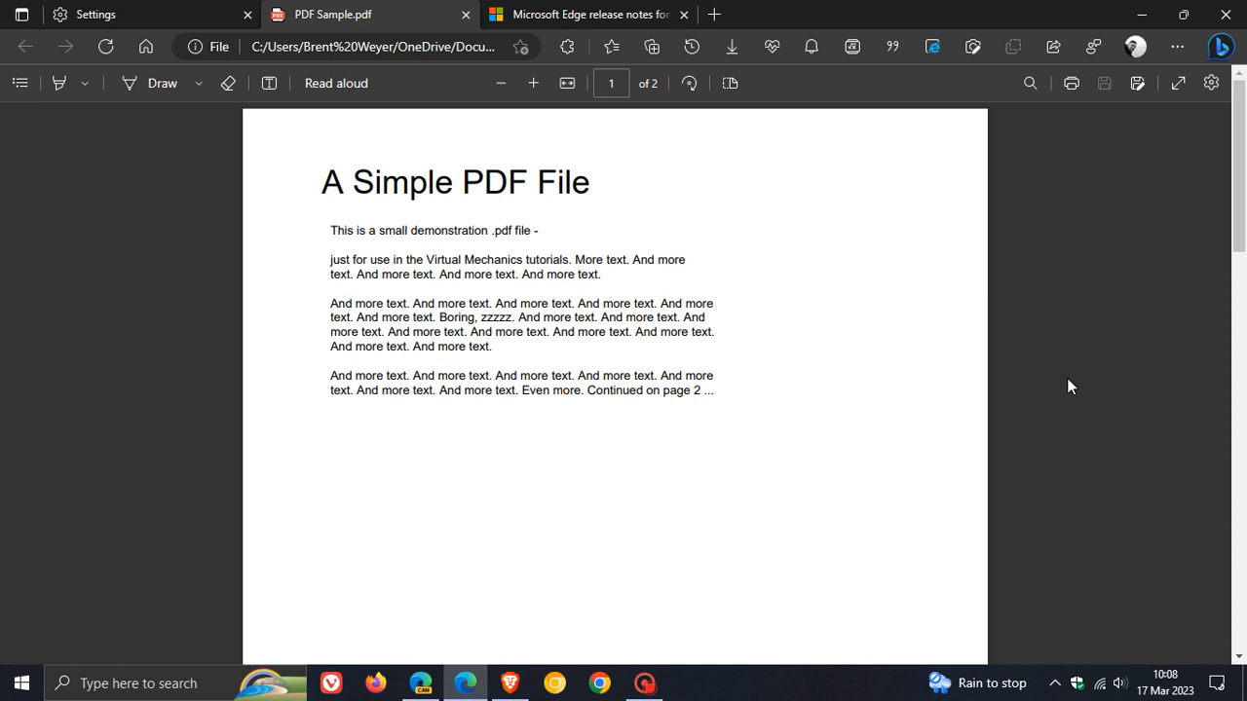
pyautogui.moveTo(1058, 368)
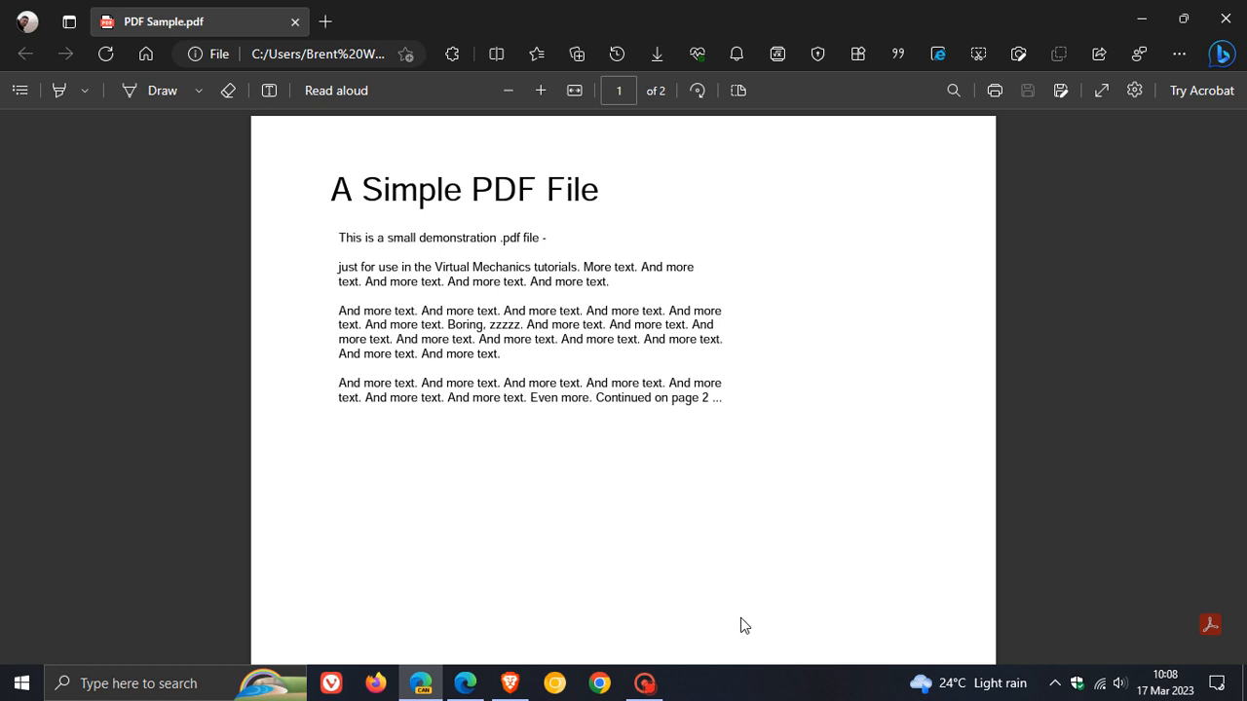
pyautogui.moveTo(975, 402)
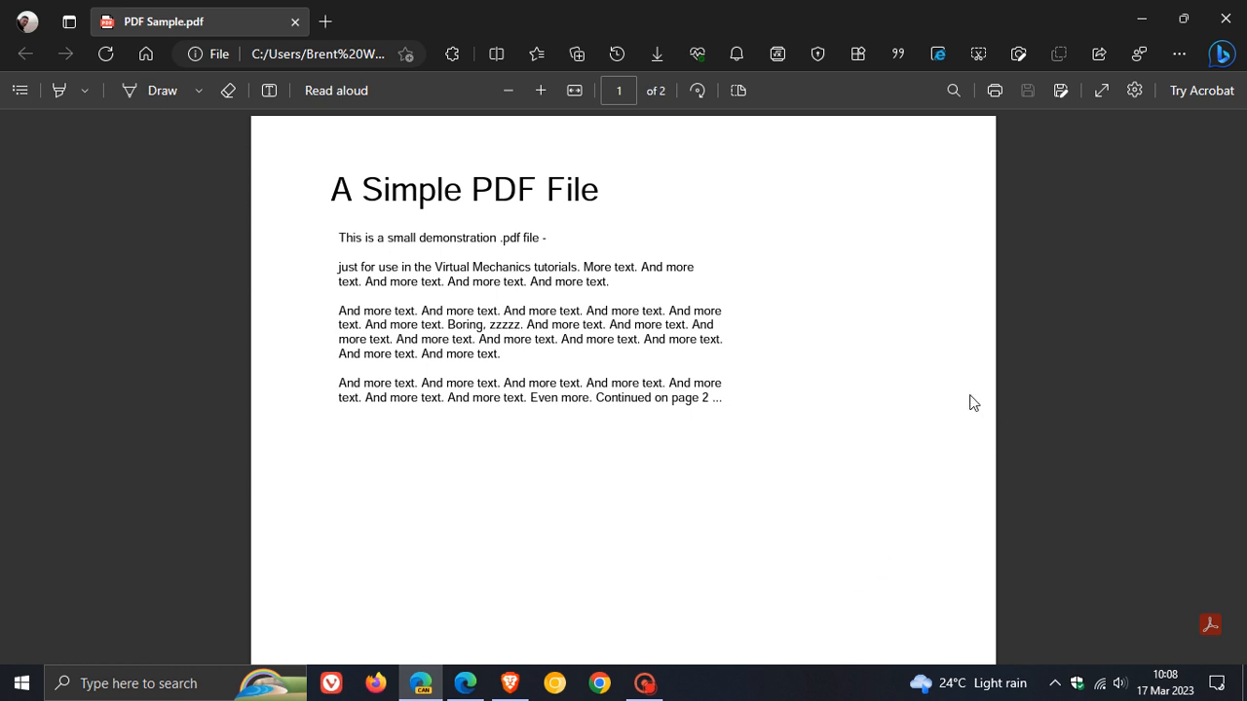
pyautogui.moveTo(1091, 381)
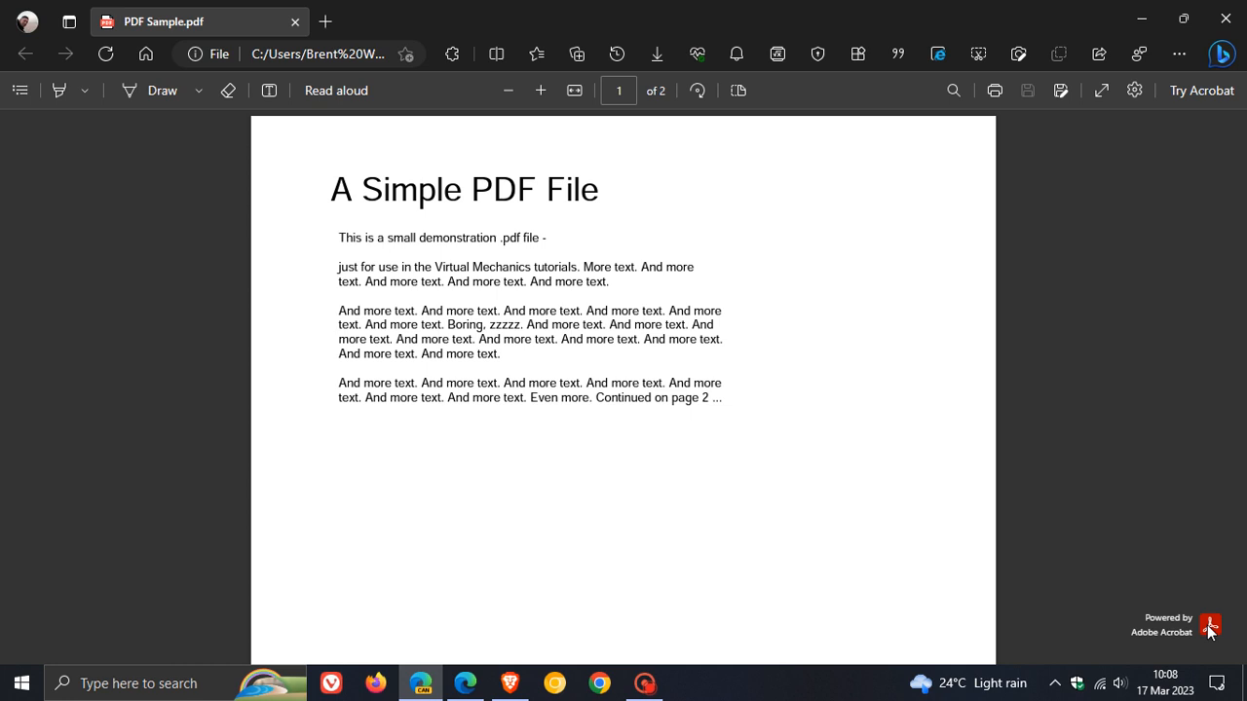
pyautogui.moveTo(1211, 623)
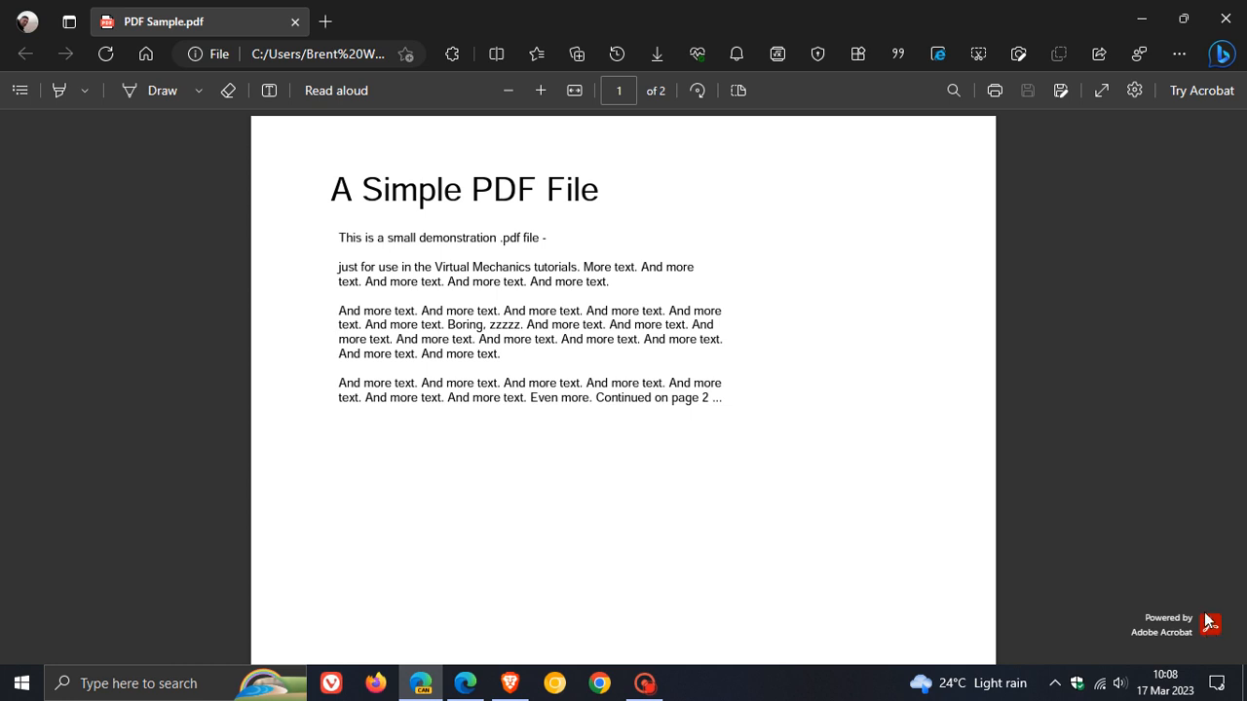
pyautogui.moveTo(1191, 111)
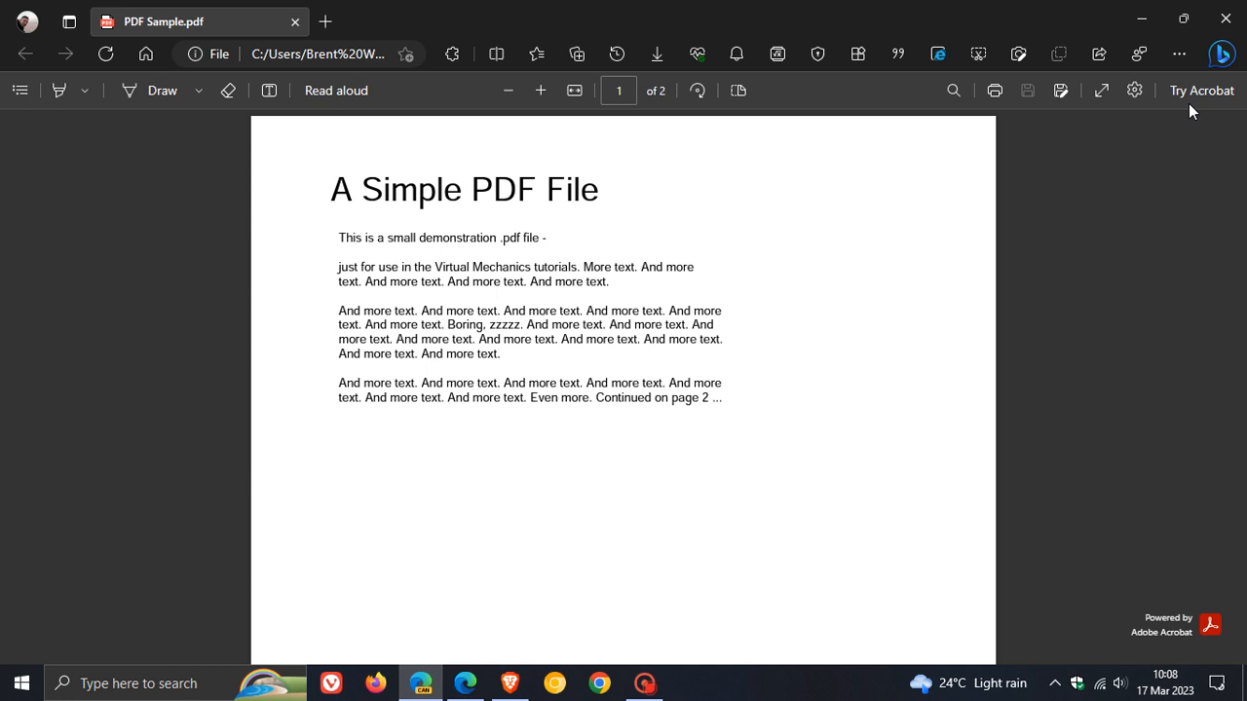
pyautogui.click(1201, 90)
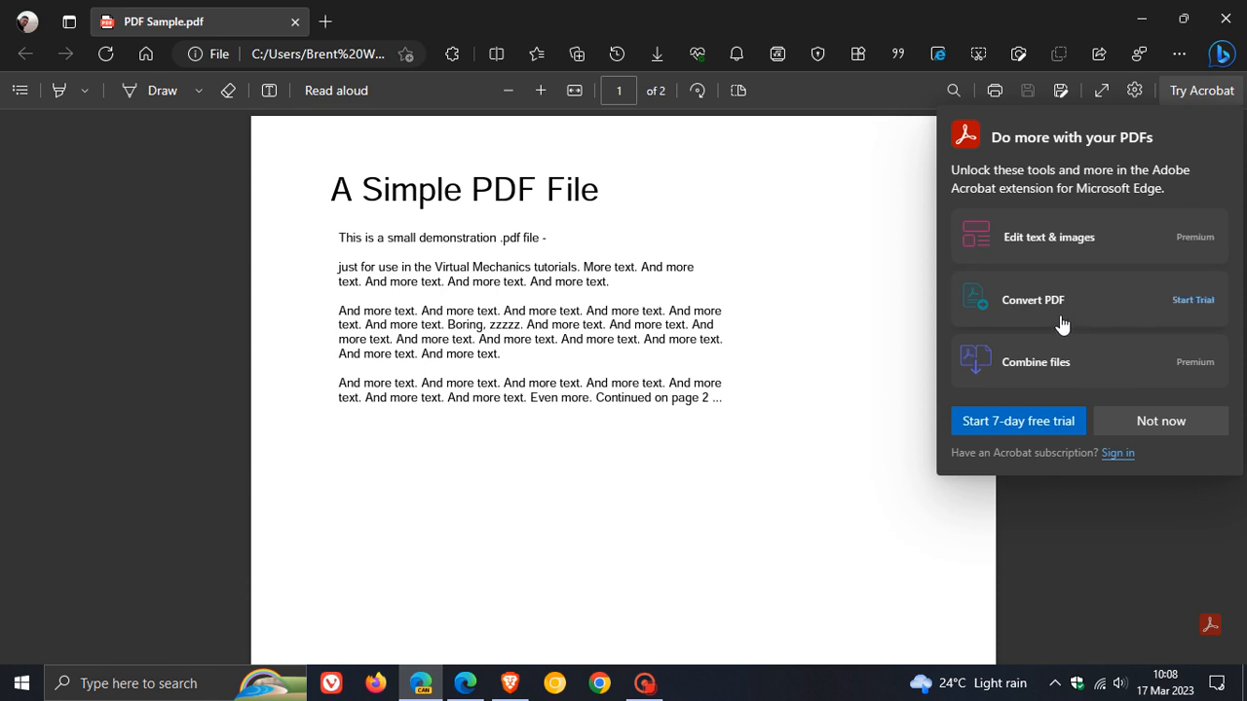
pyautogui.moveTo(1127, 375)
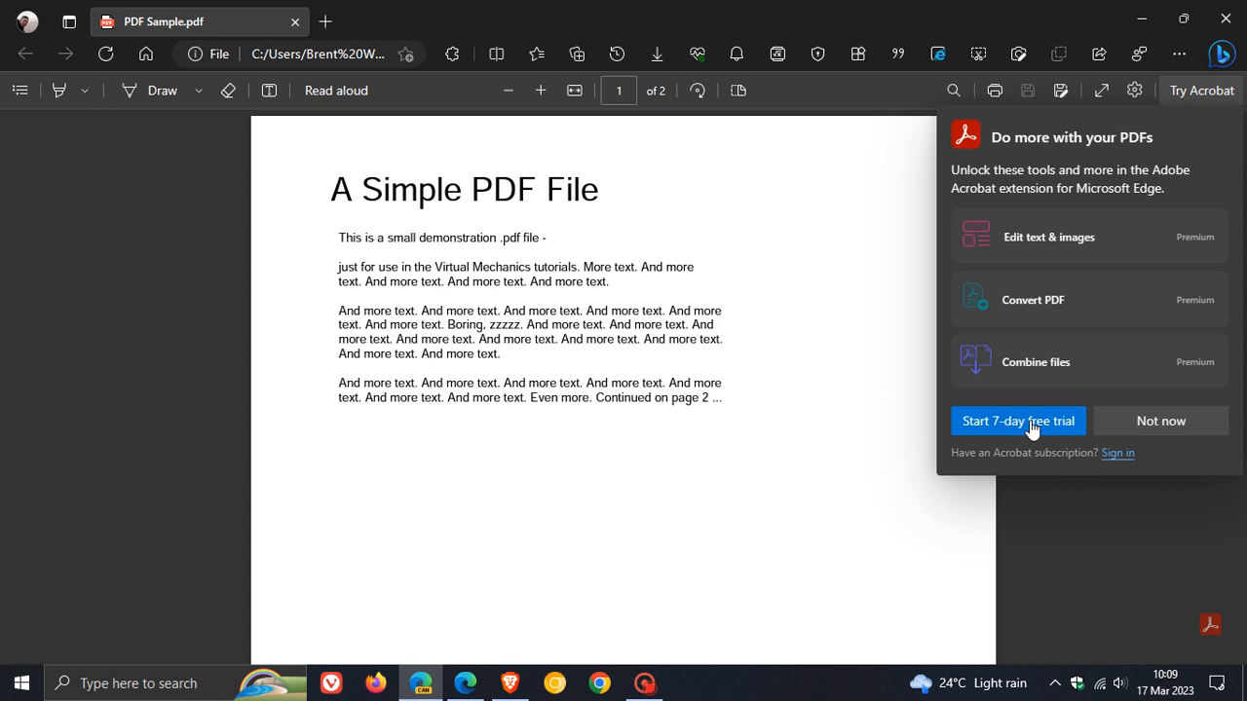
pyautogui.moveTo(1117, 472)
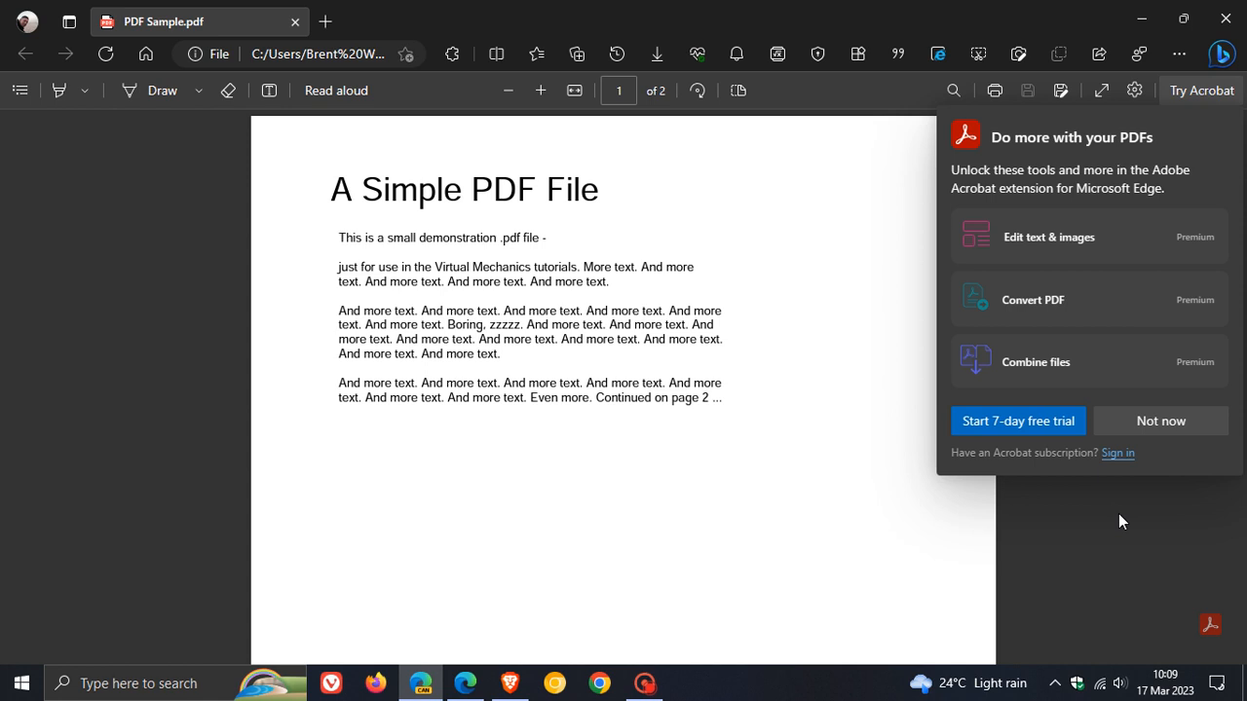
pyautogui.click(1160, 420)
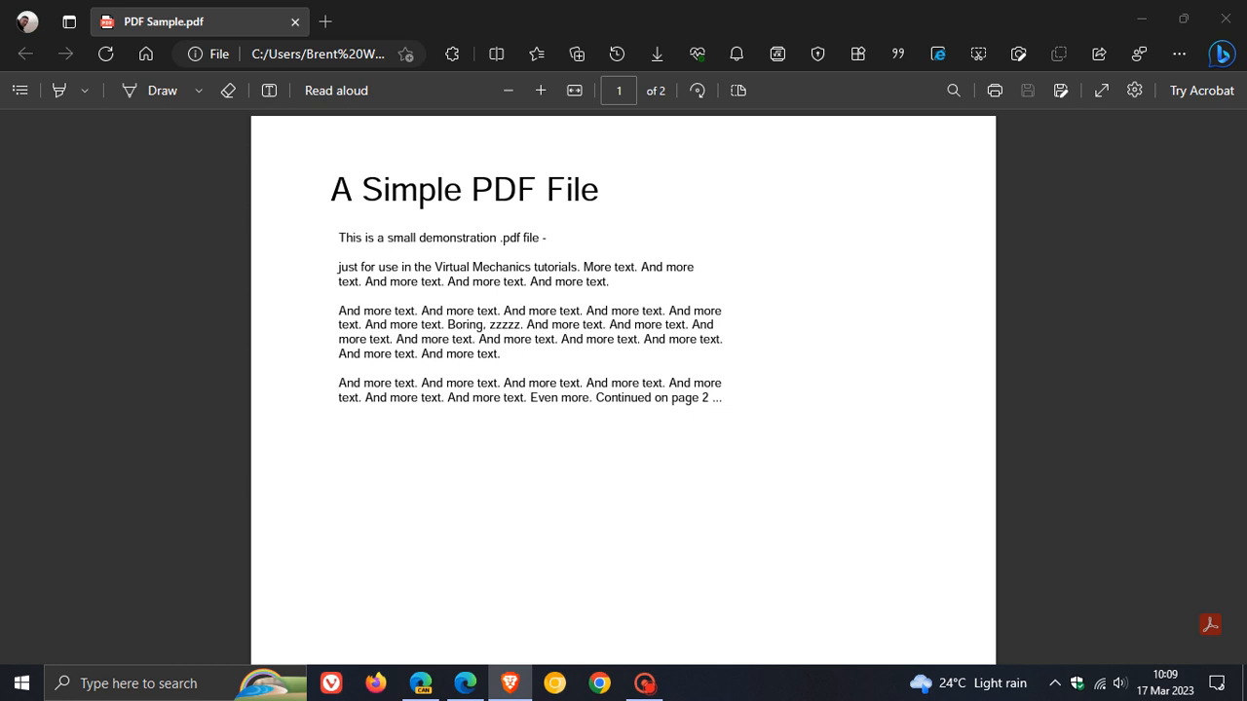
pyautogui.moveTo(1179, 402)
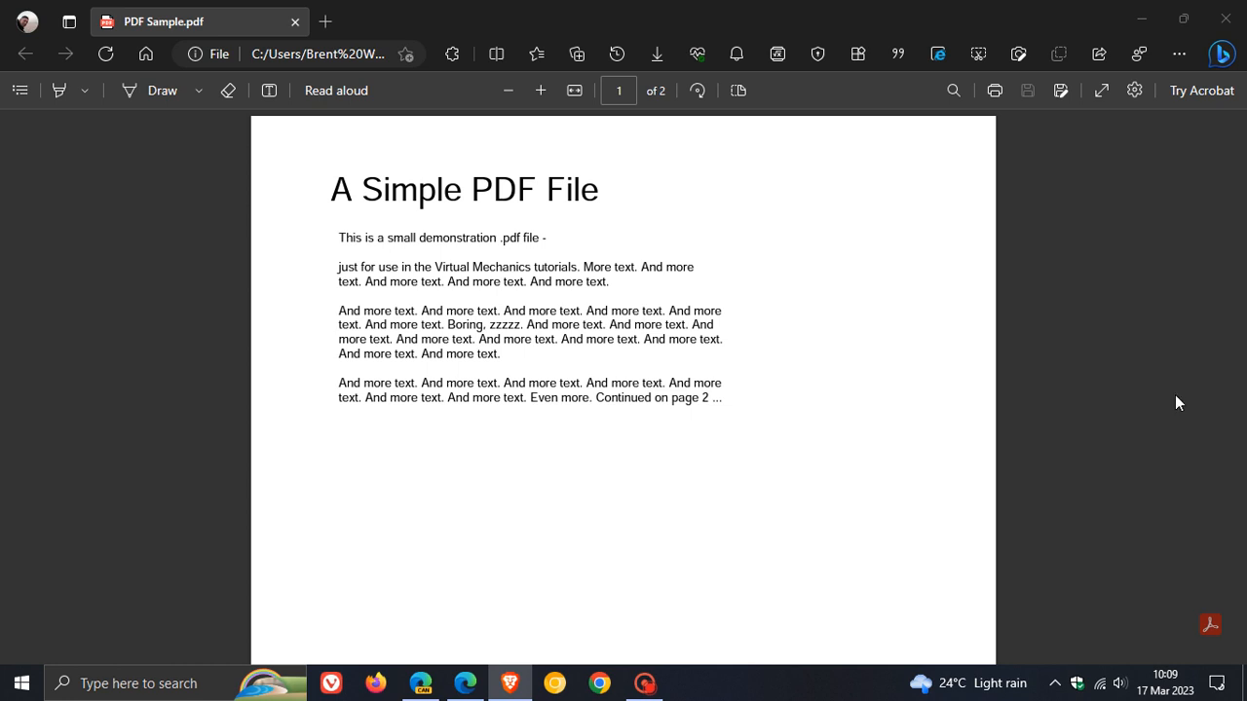
pyautogui.moveTo(1093, 366)
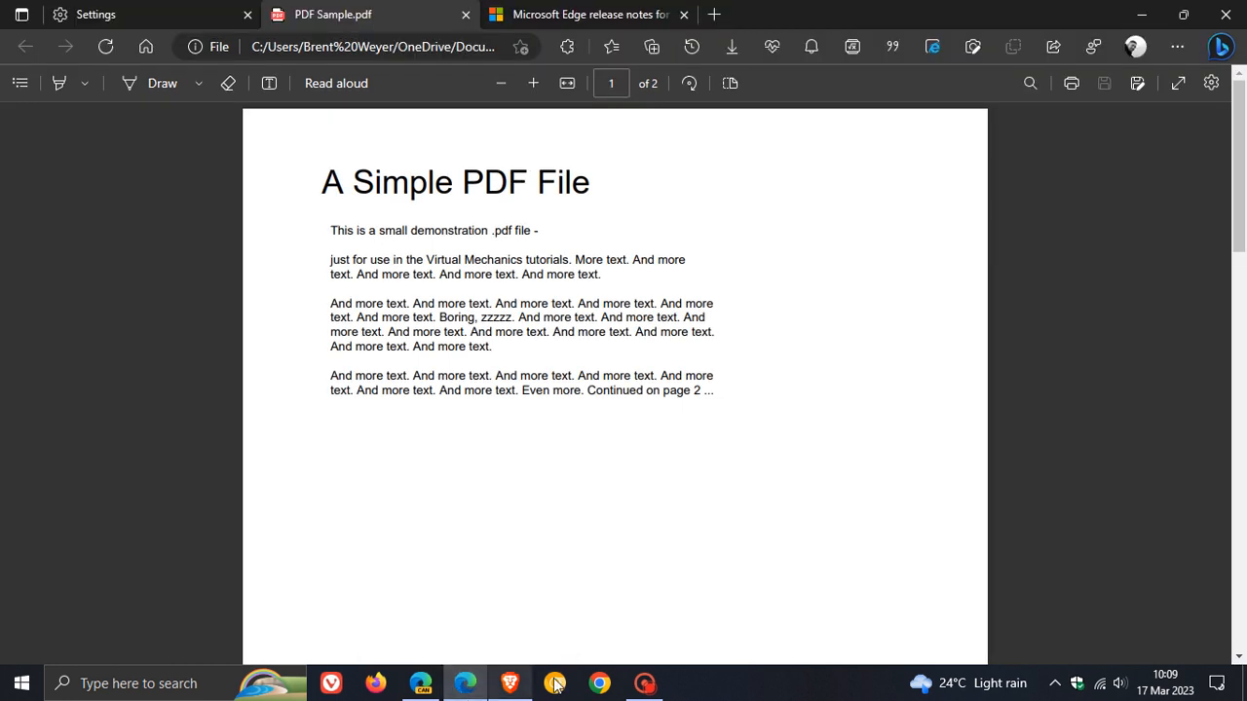
pyautogui.moveTo(1017, 378)
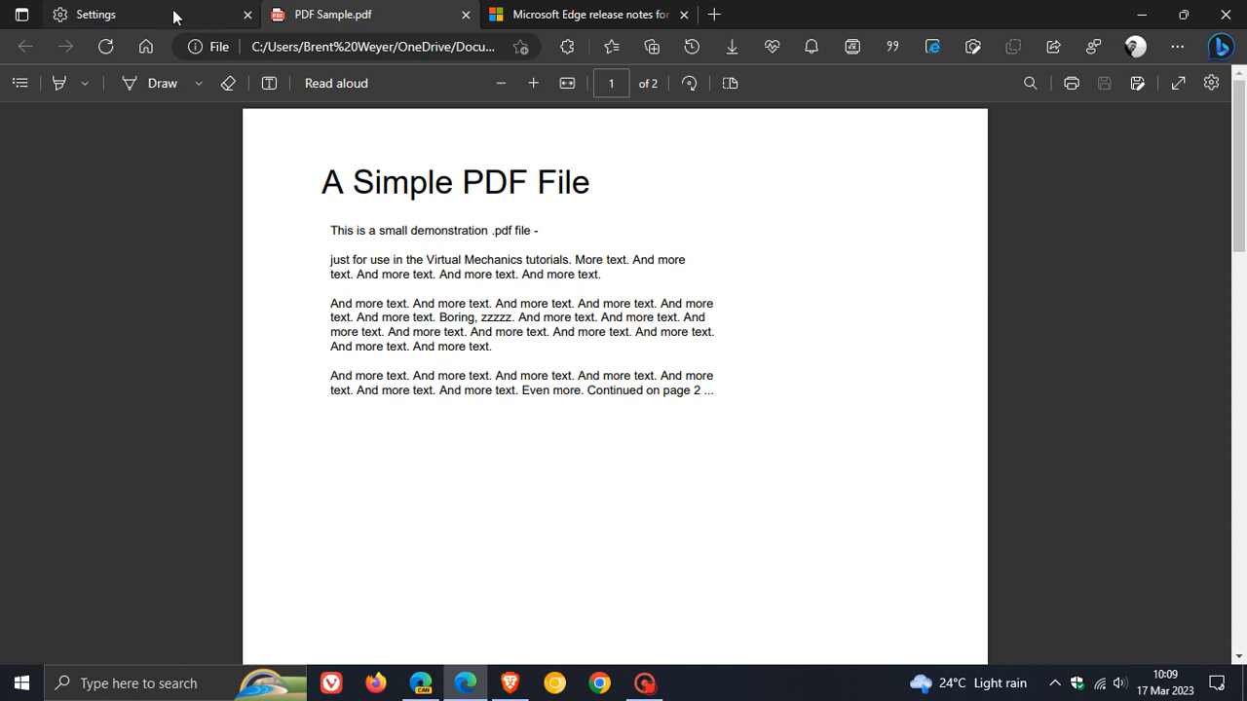
# Step: Take the About tab home to the start page with the stone bridge photo
pyautogui.click(94, 13)
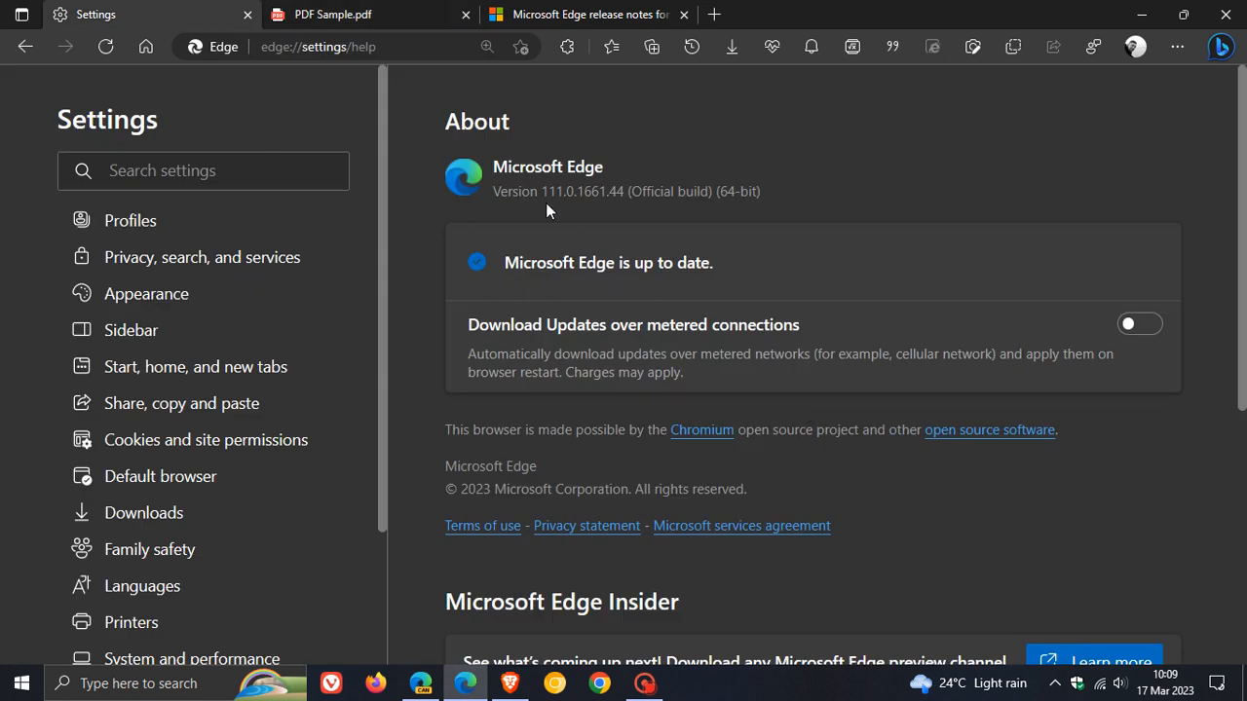
pyautogui.moveTo(588, 218)
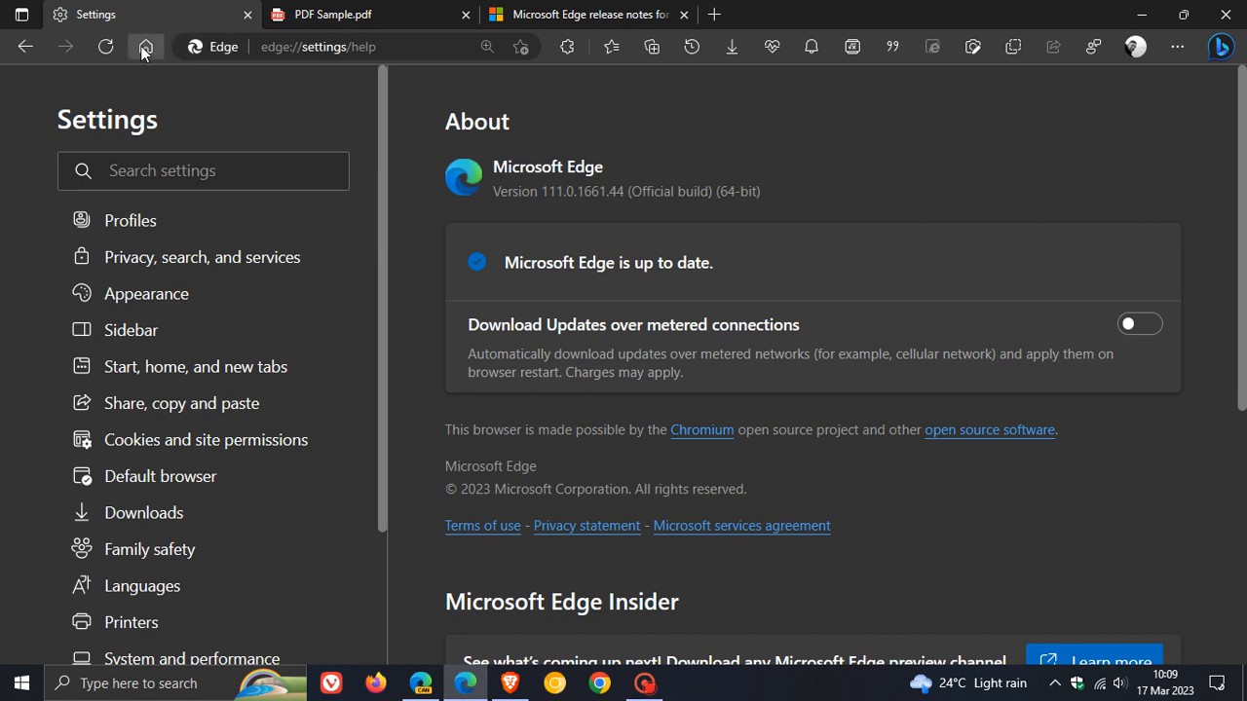
pyautogui.click(144, 46)
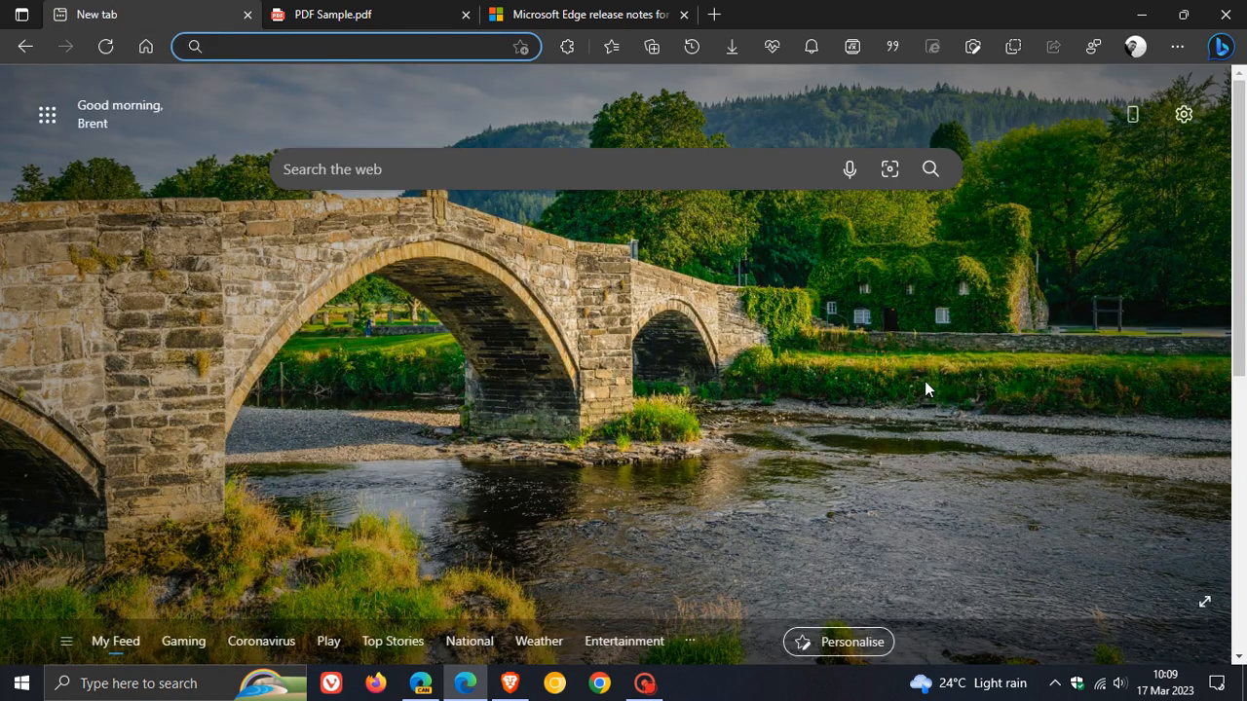